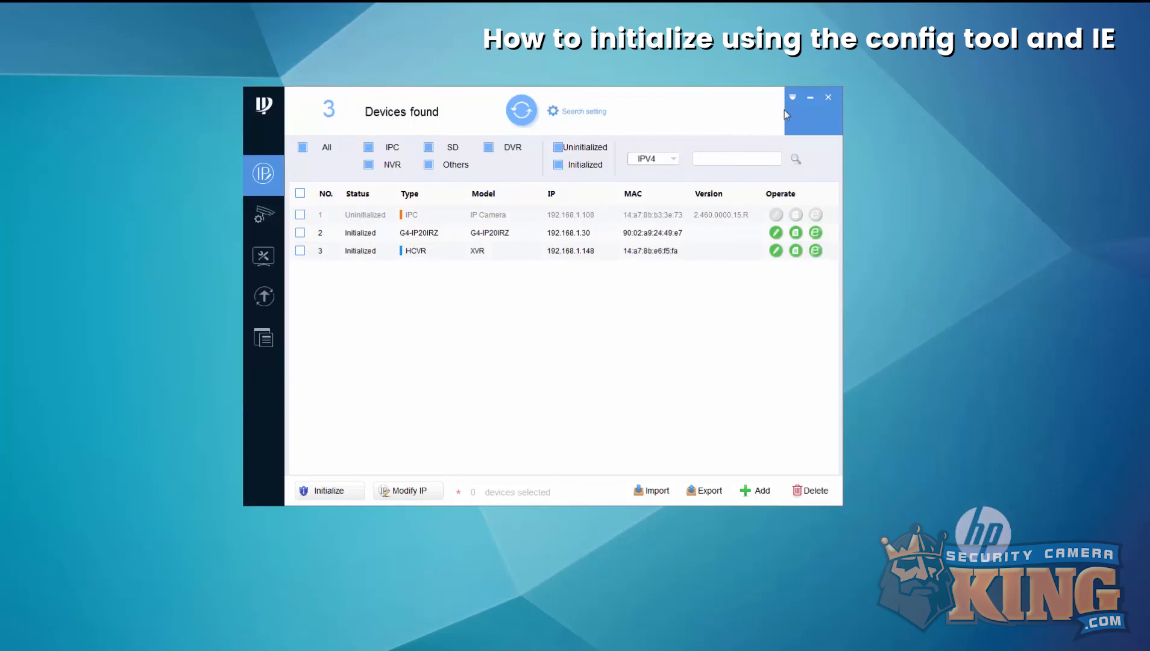
- Check the ConfigTool version information and dismiss it
{"action": "left_click", "coordinate": [793, 96]}
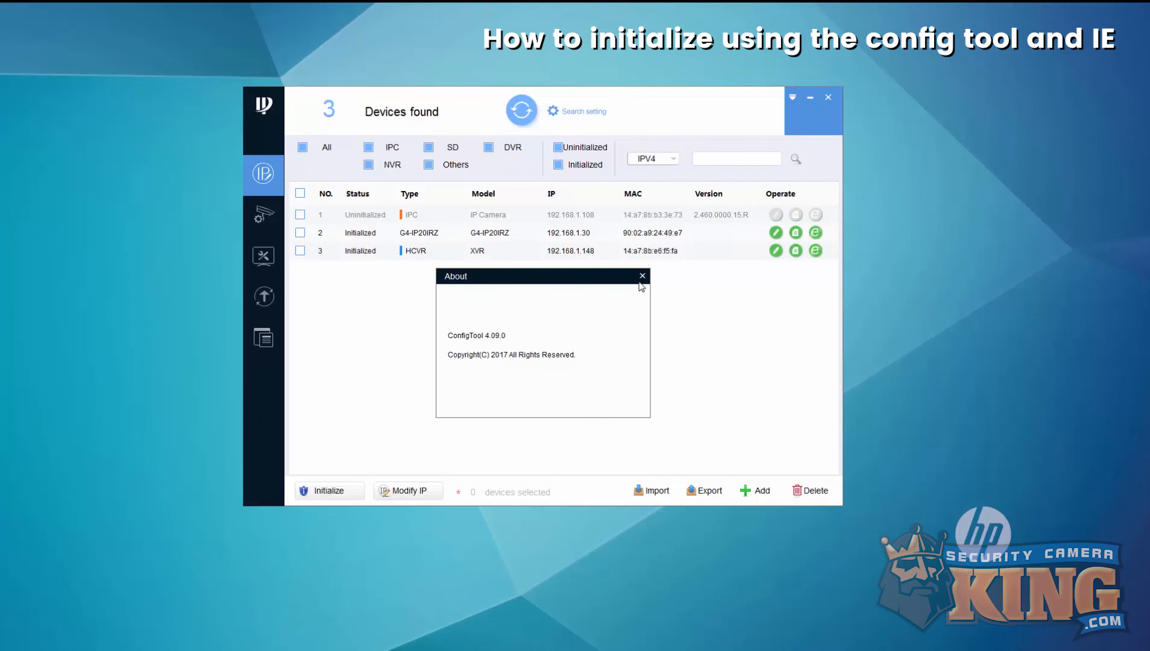
{"action": "left_click", "coordinate": [641, 276]}
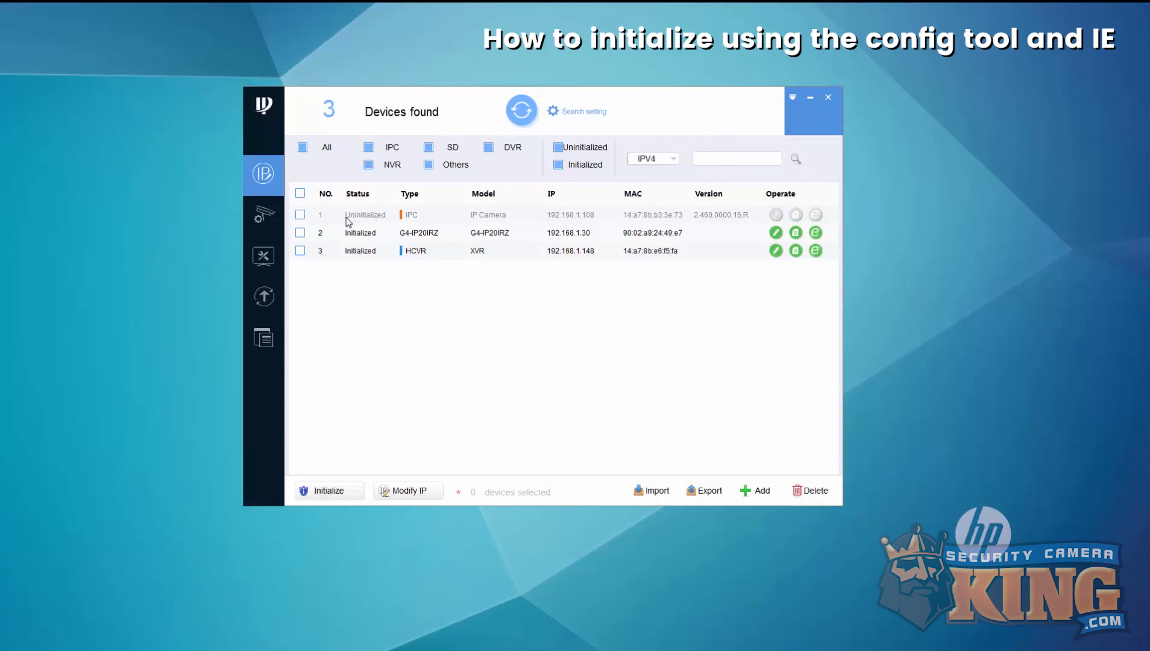
{"action": "mouse_move", "coordinate": [376, 222]}
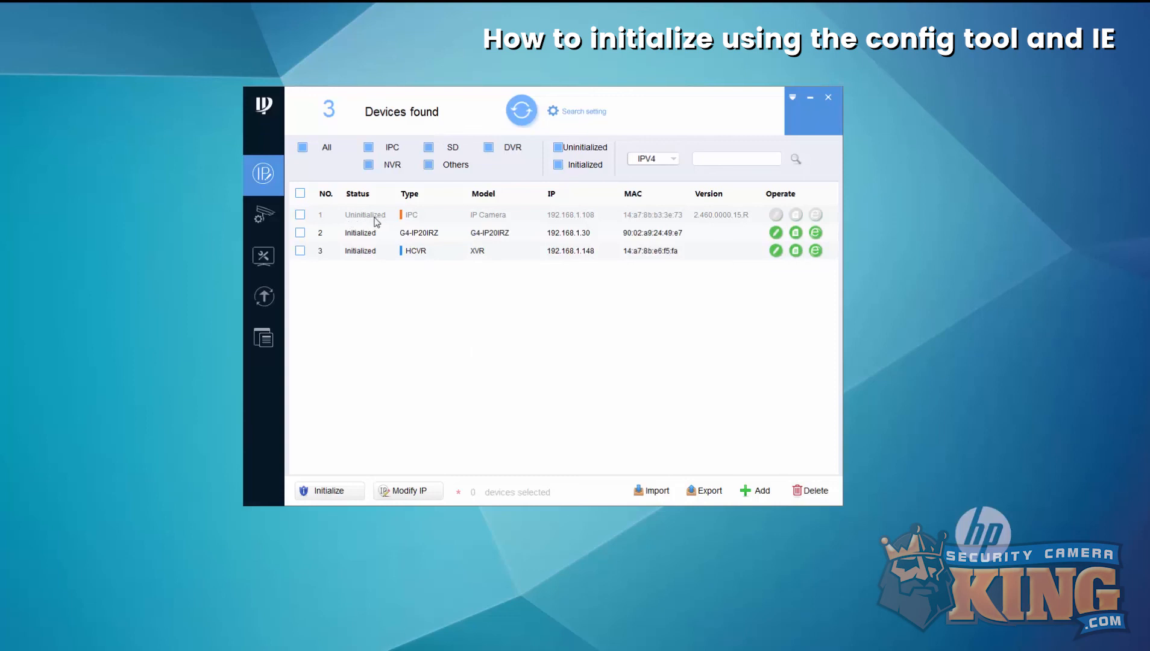
- Select the uninitialized IP camera at 192.168.1.108 and confirm it for initialization
{"action": "left_click", "coordinate": [300, 214]}
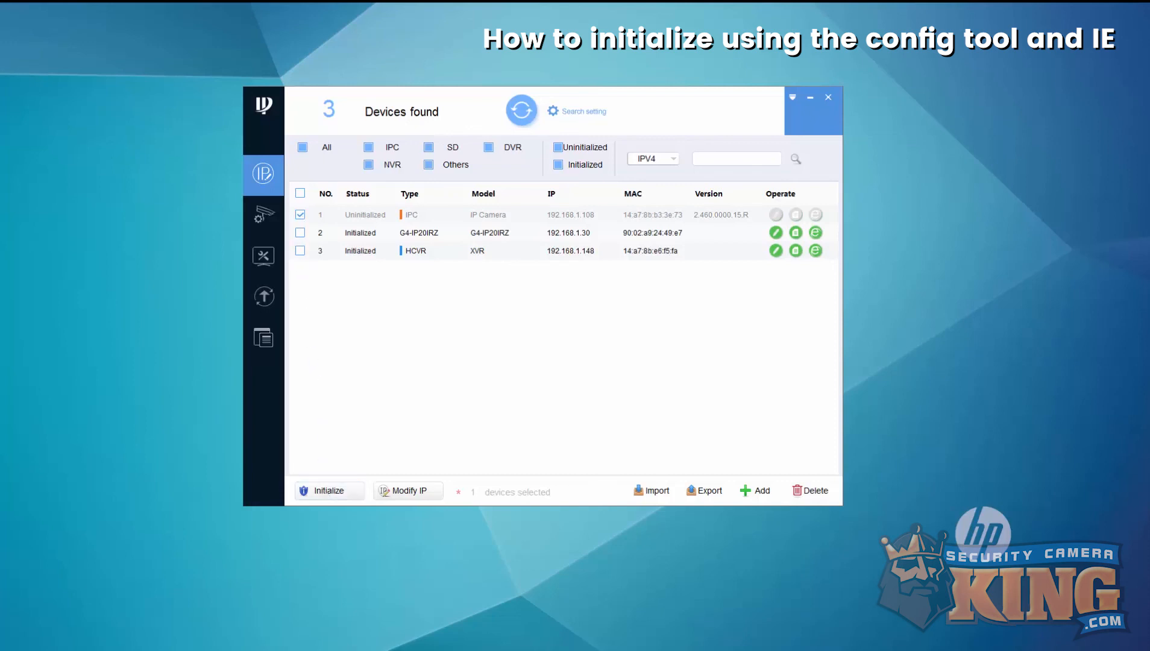
{"action": "left_click", "coordinate": [329, 490]}
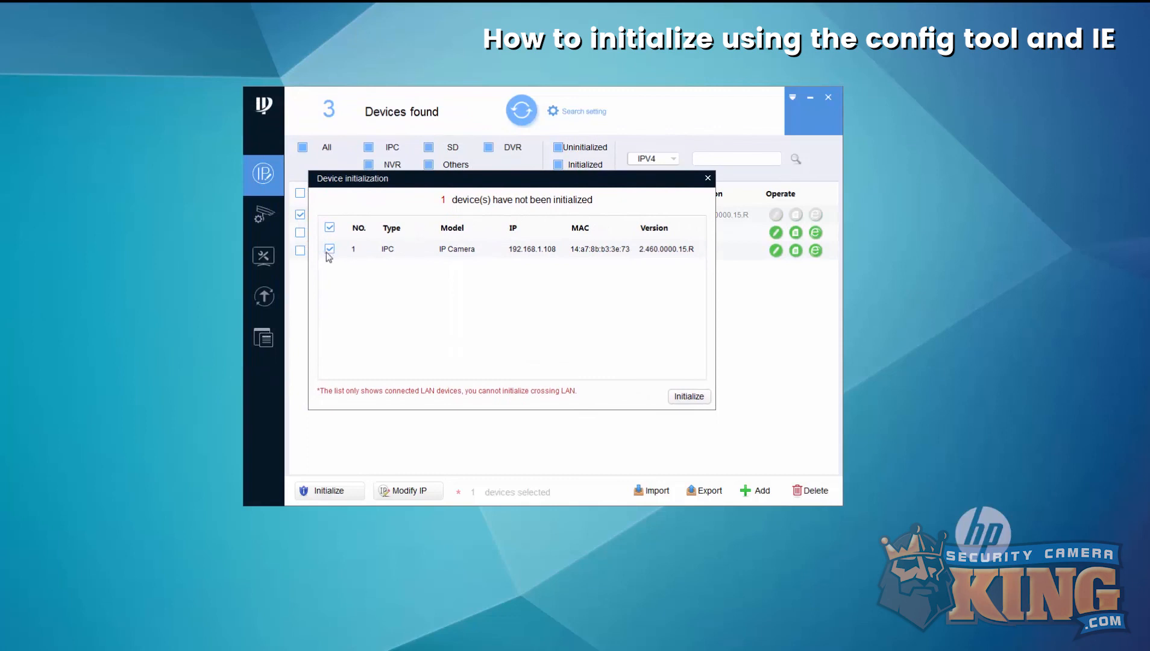
{"action": "mouse_move", "coordinate": [666, 392]}
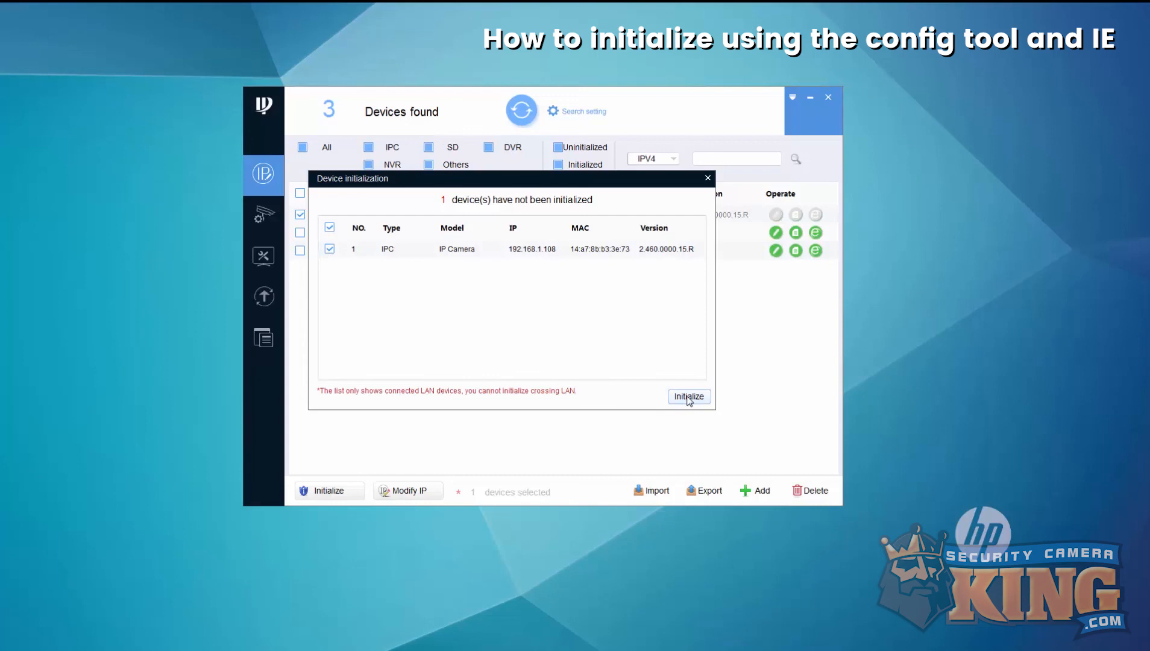
{"action": "left_click", "coordinate": [688, 397]}
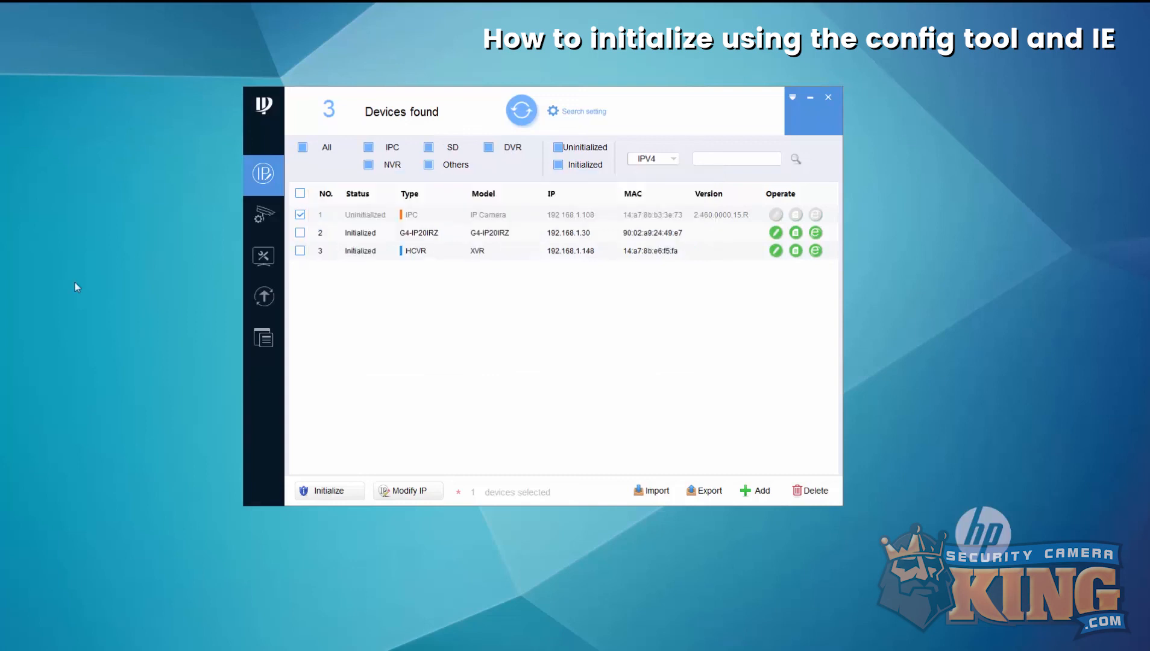
- Set and confirm the camera's admin password, enter reset email 'test', and proceed with Next
{"action": "left_click", "coordinate": [329, 490]}
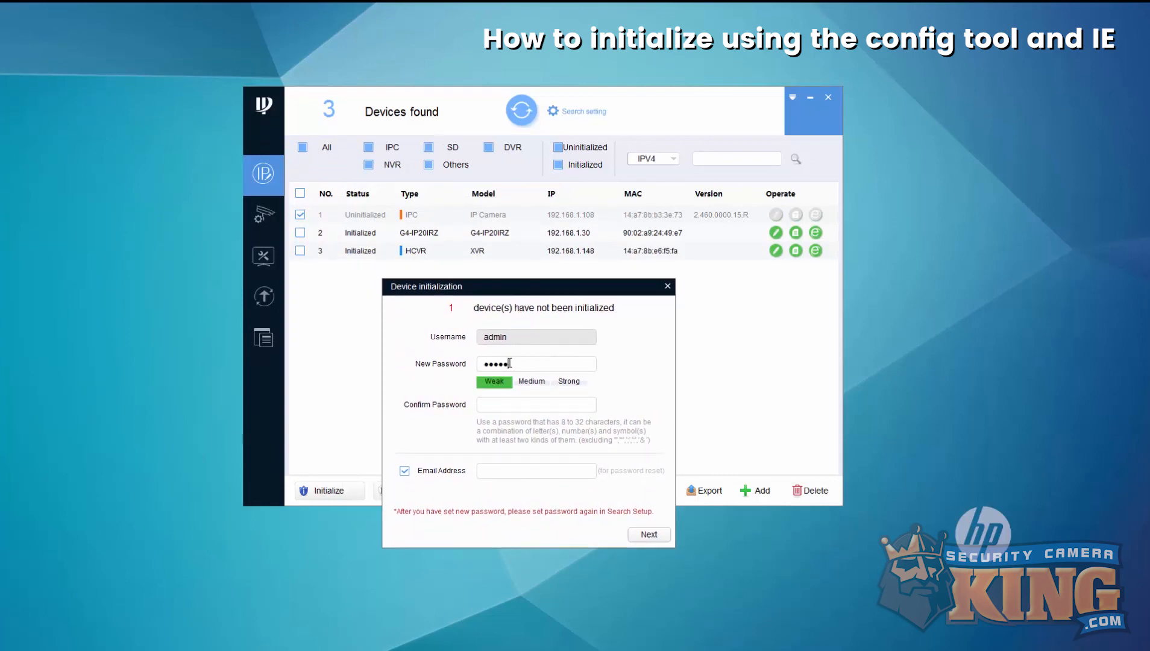
{"action": "type", "text": "••••"}
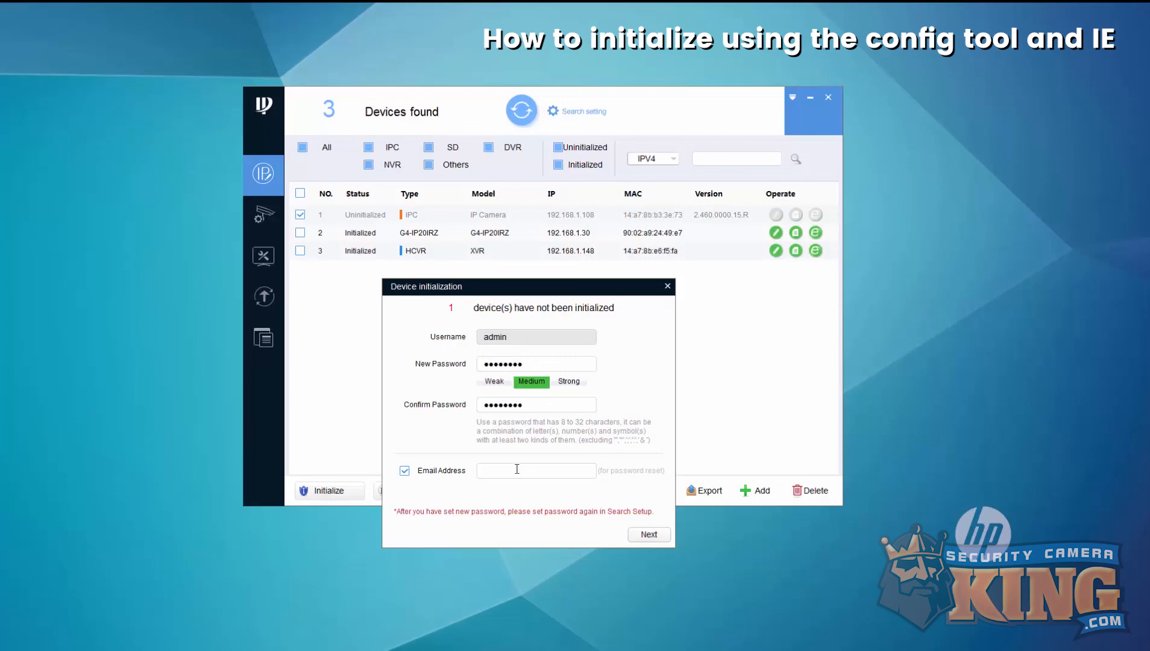
{"action": "type", "text": "test@gmail.com"}
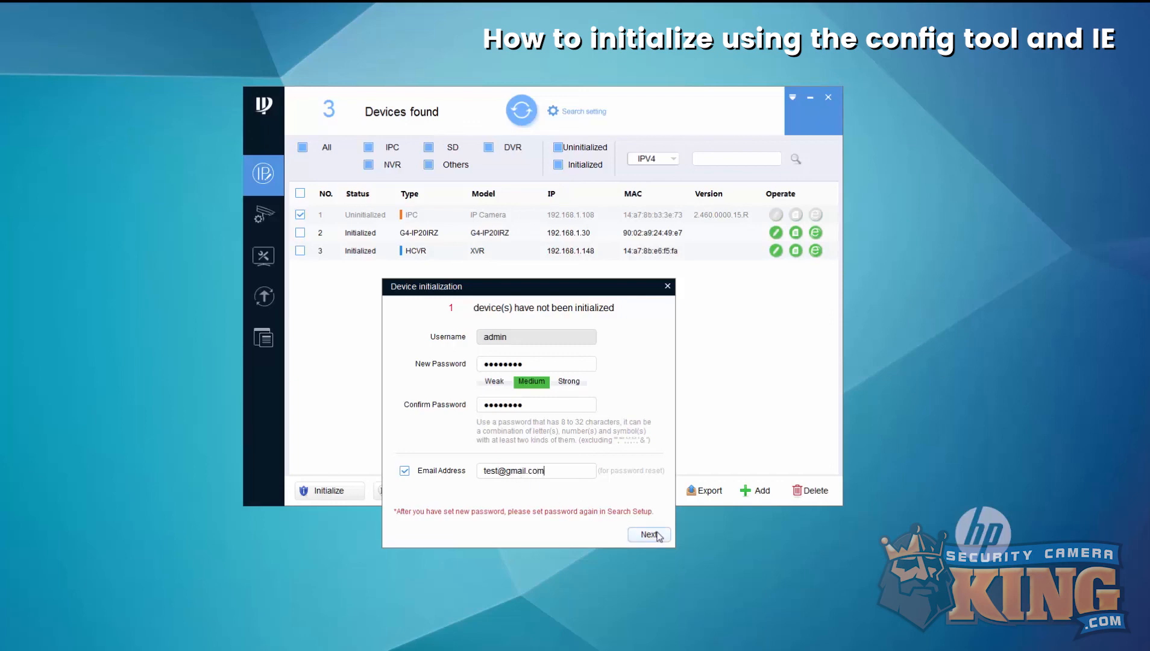
{"action": "left_click", "coordinate": [649, 534]}
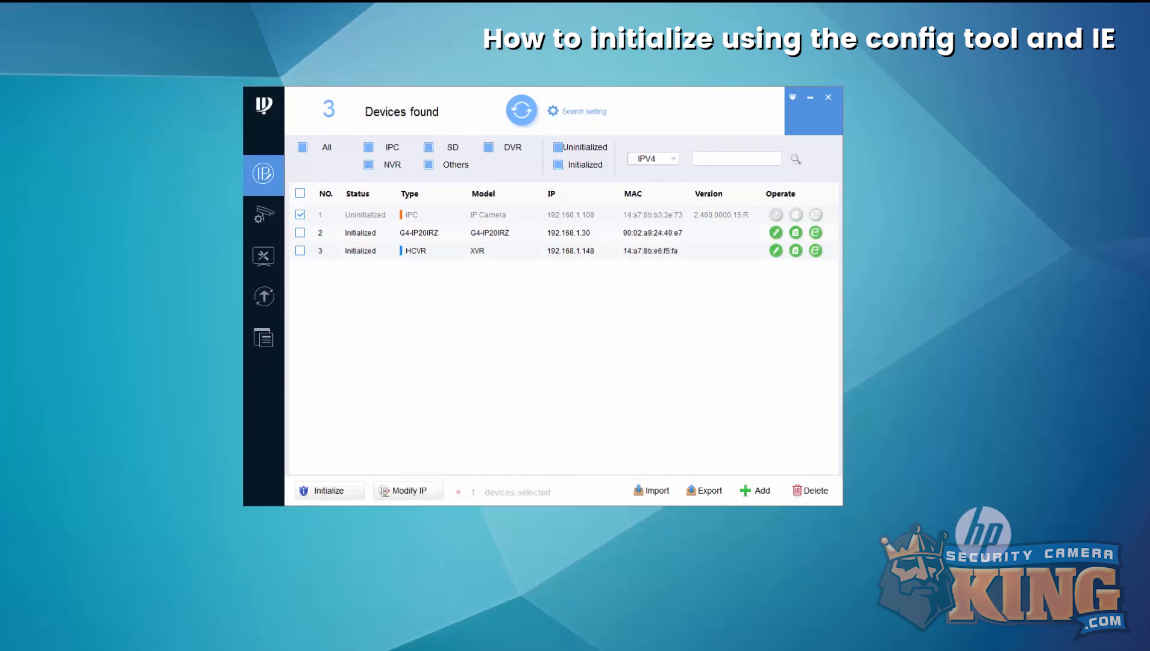
- Accept the Easy4ip/update options and finish the initialization result reporting 0 devices activated
{"action": "left_click", "coordinate": [329, 491]}
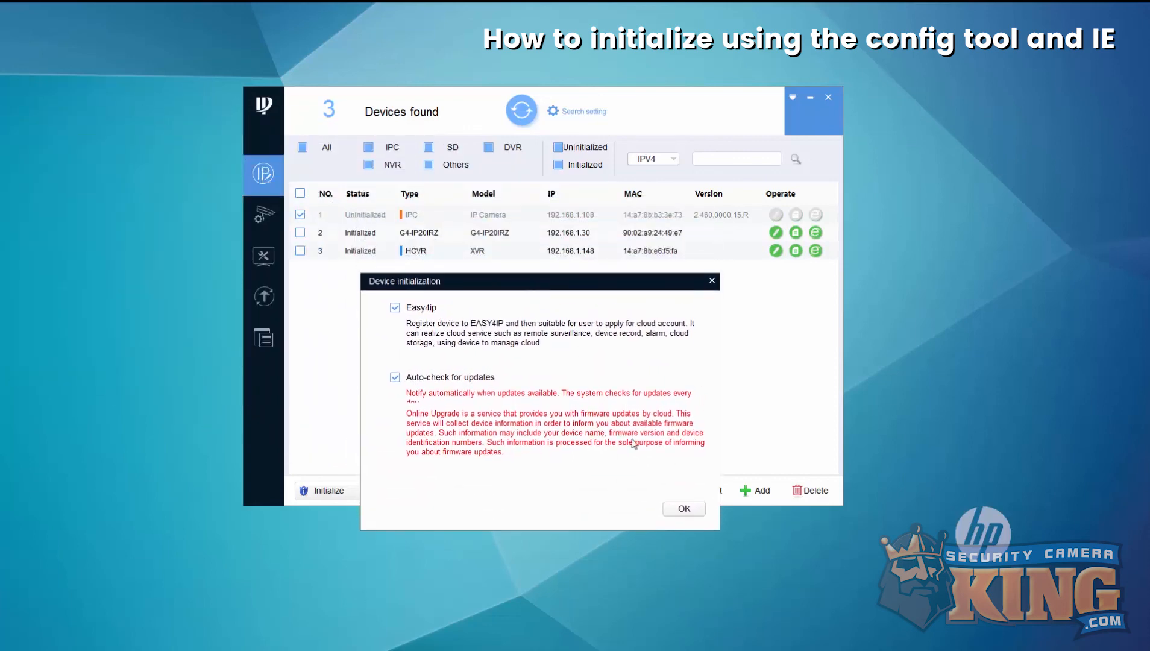
{"action": "left_click", "coordinate": [683, 509]}
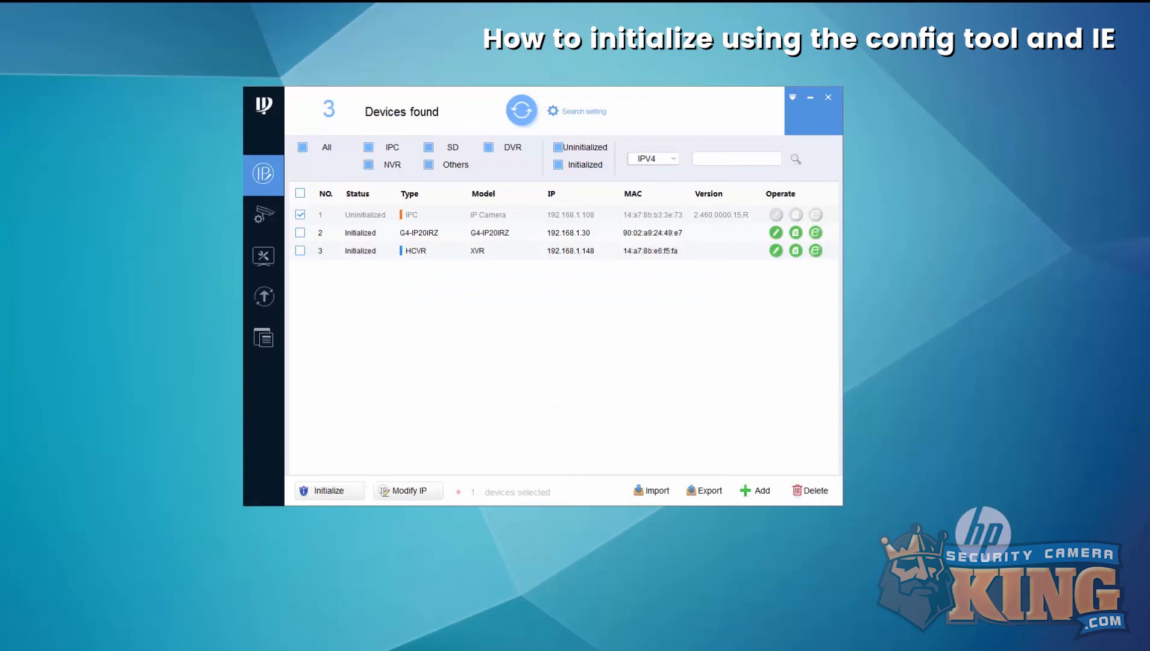
{"action": "left_click", "coordinate": [329, 491]}
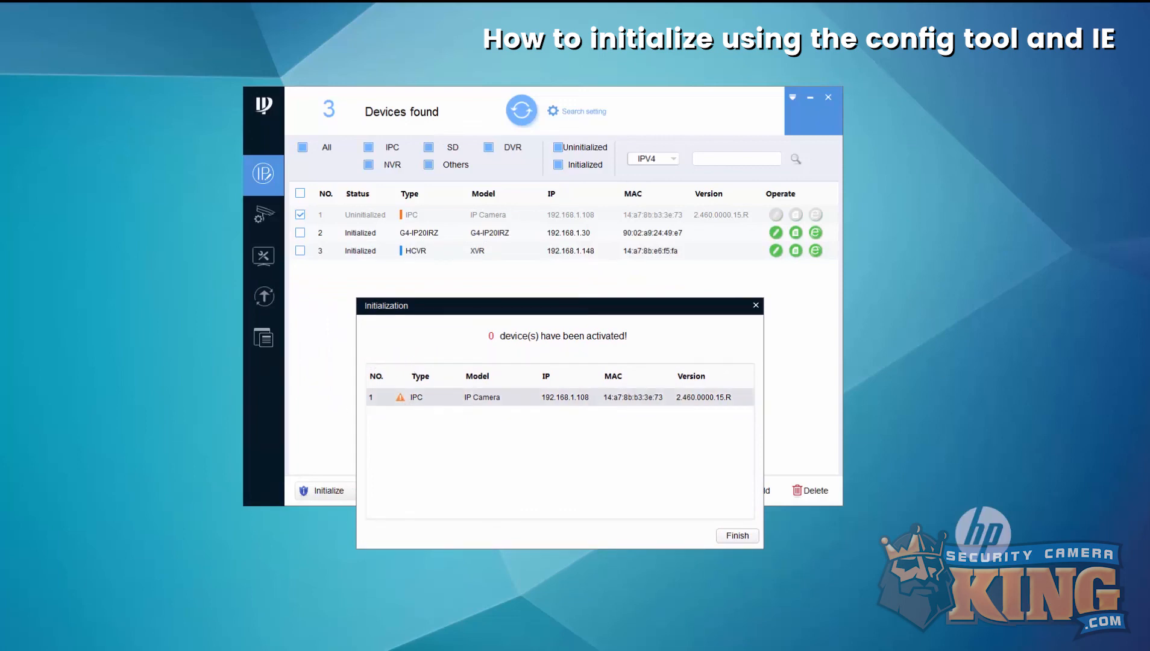
{"action": "left_click", "coordinate": [402, 396]}
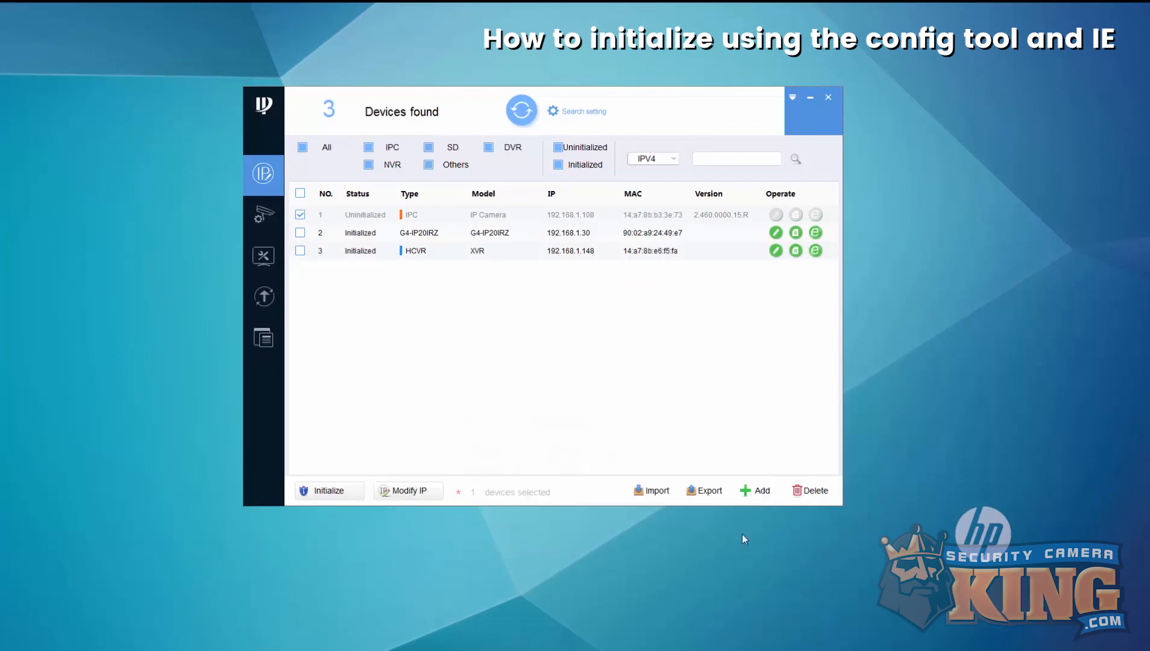
{"action": "mouse_move", "coordinate": [540, 342]}
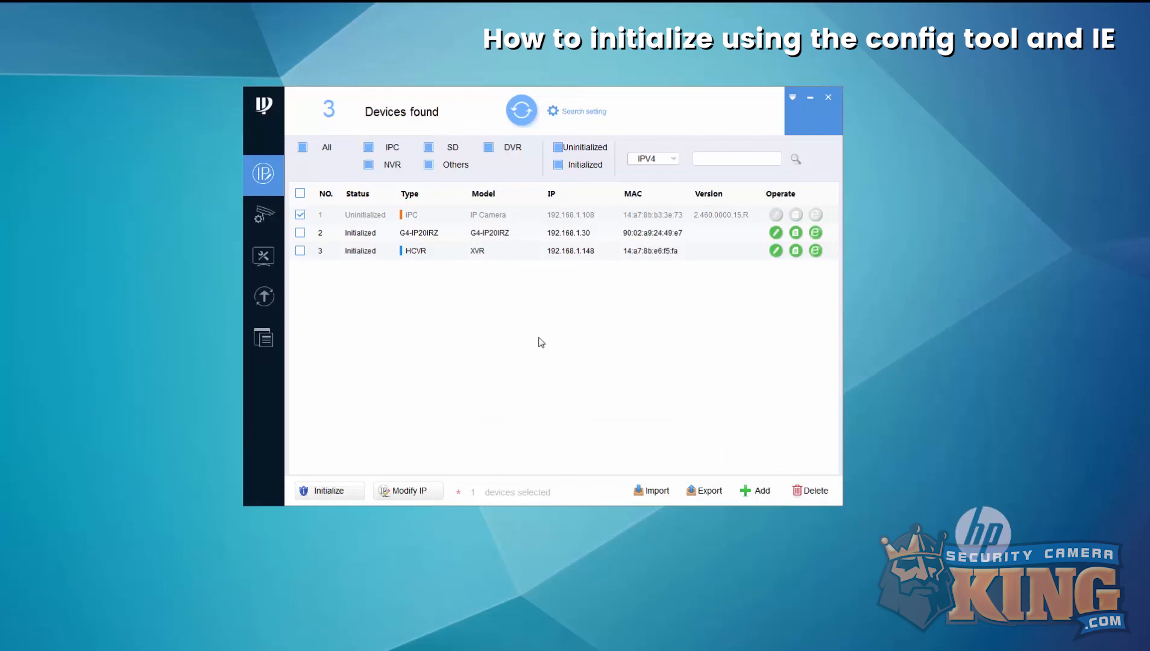
- Launch Internet Explorer beside ConfigTool to reach the camera at 192.168.1.108
{"action": "left_click", "coordinate": [521, 109]}
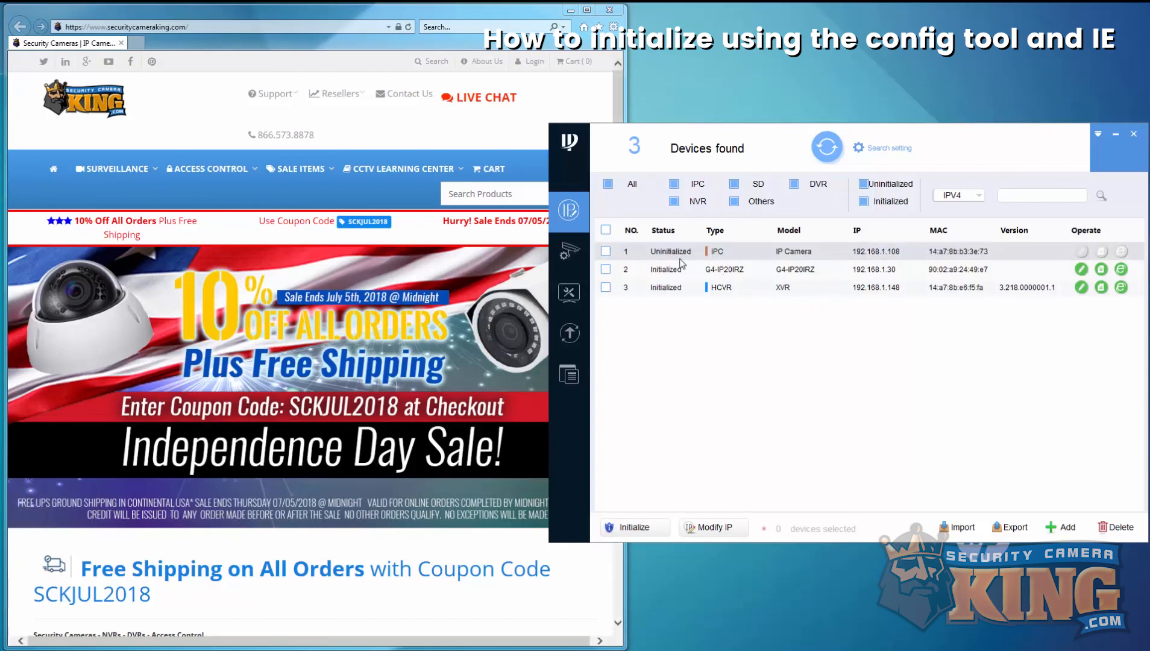
{"action": "mouse_move", "coordinate": [652, 260]}
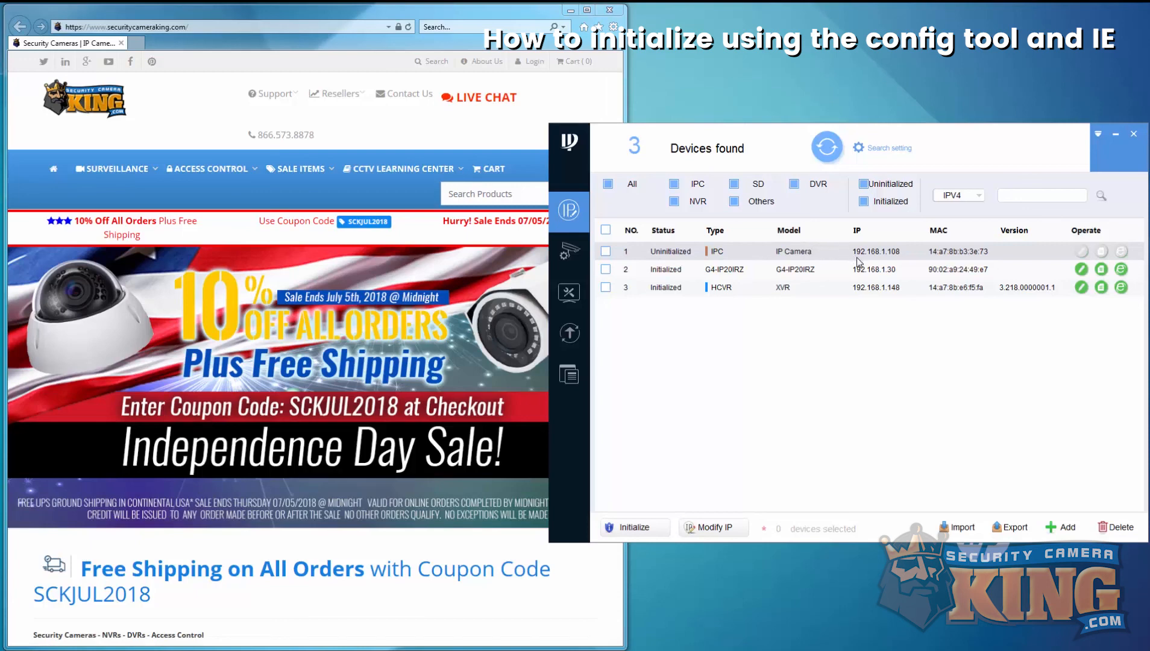
{"action": "mouse_move", "coordinate": [869, 264]}
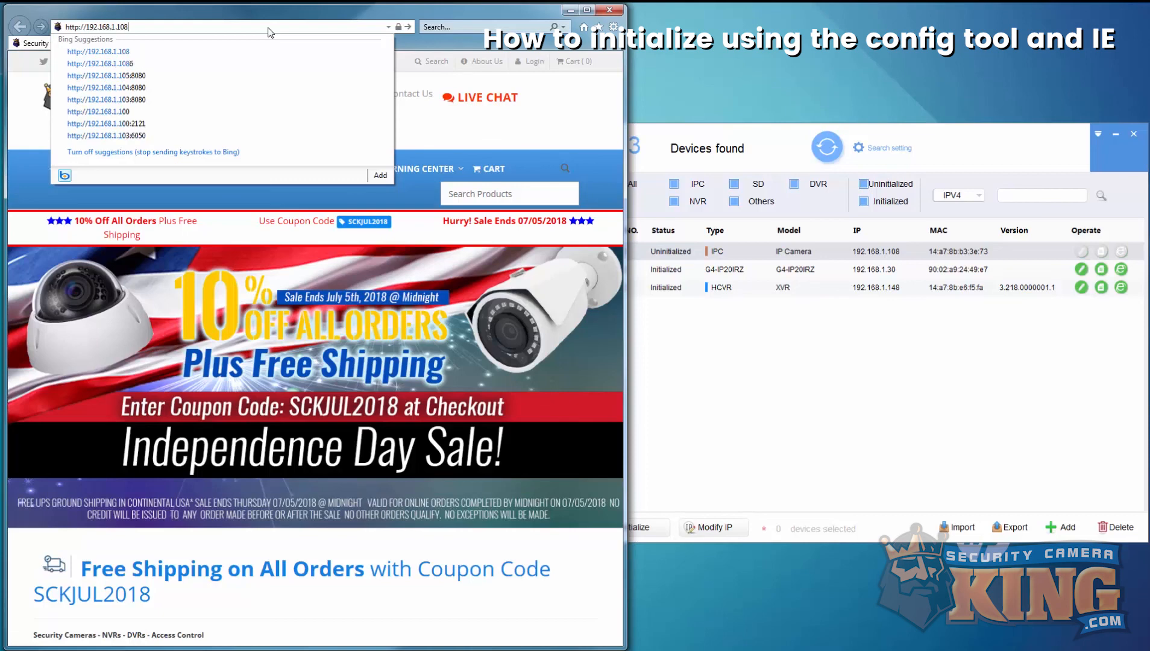
{"action": "key", "text": "Enter"}
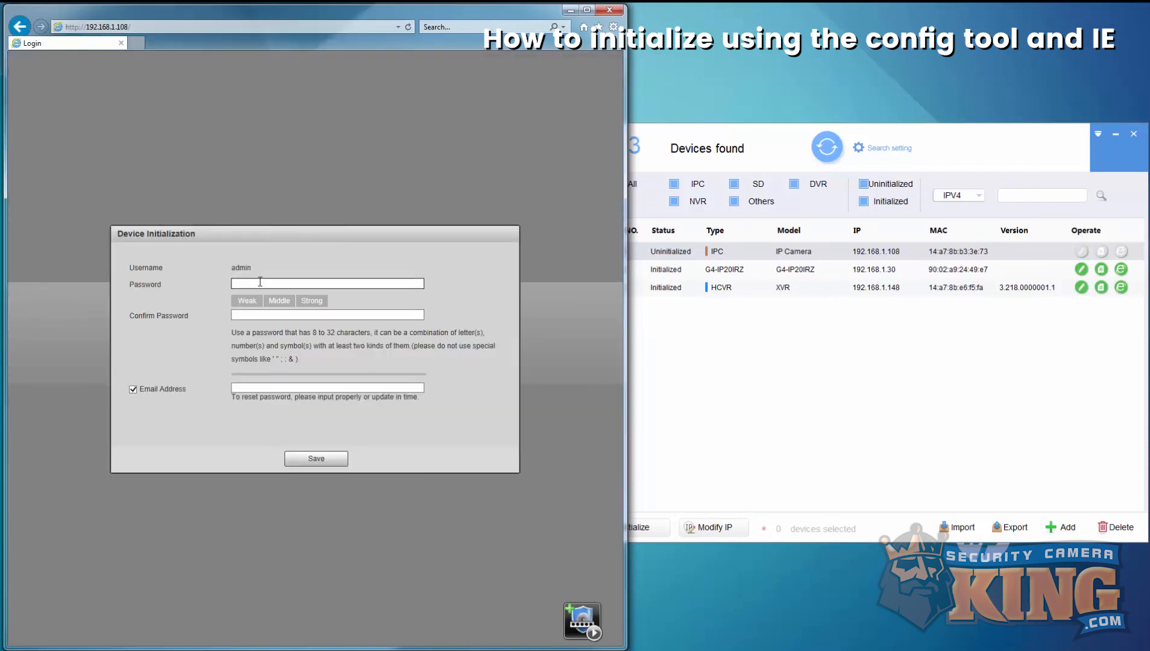
{"action": "type", "text": "•••••"}
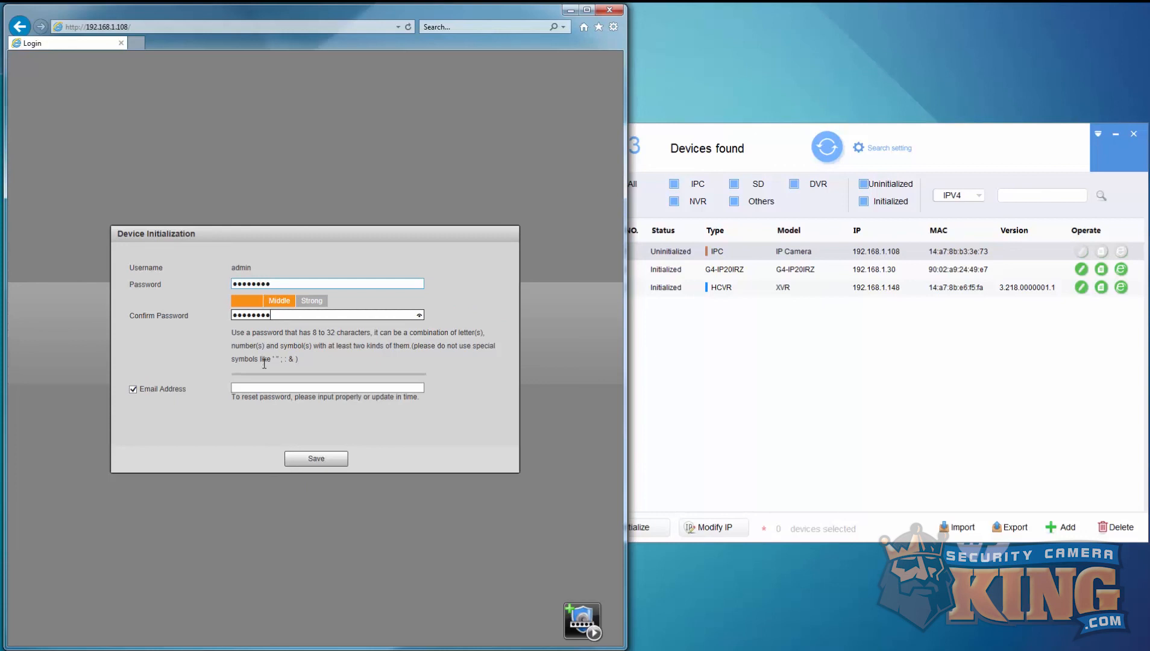
{"action": "type", "text": "test@"}
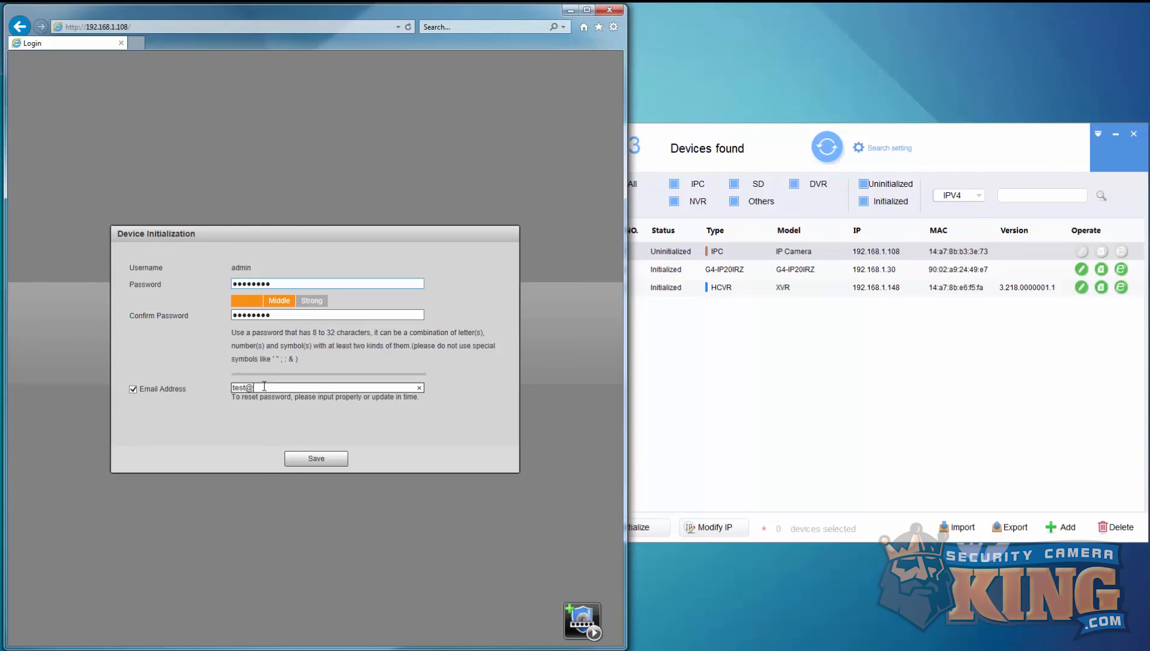
{"action": "type", "text": "gmail.com"}
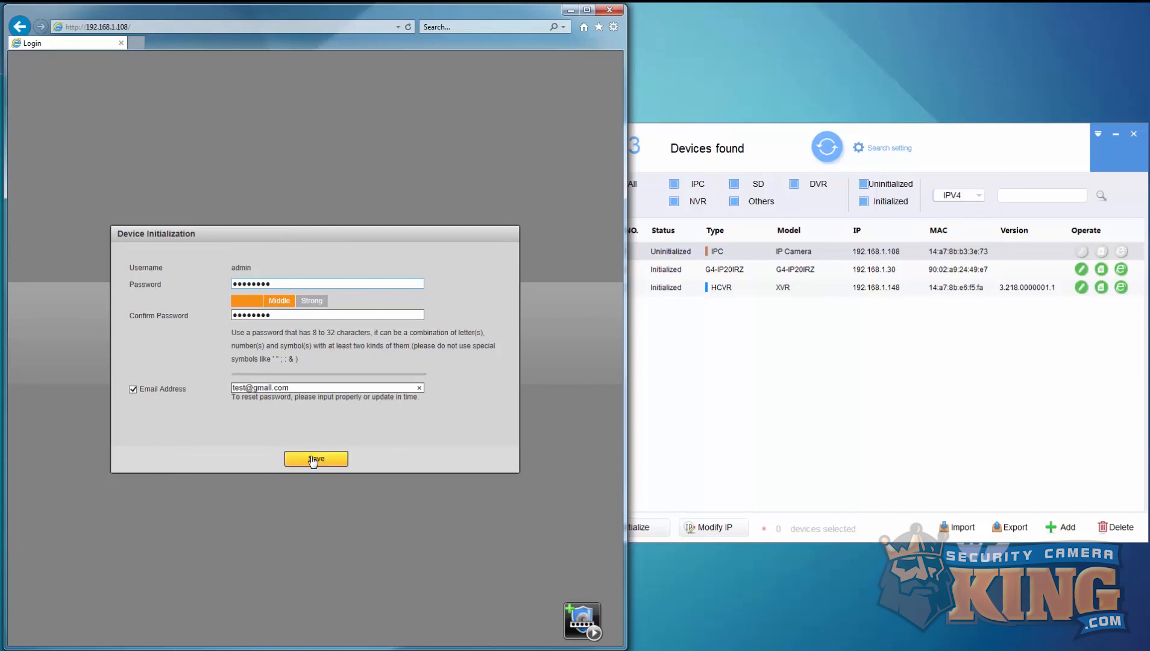
{"action": "left_click", "coordinate": [315, 458]}
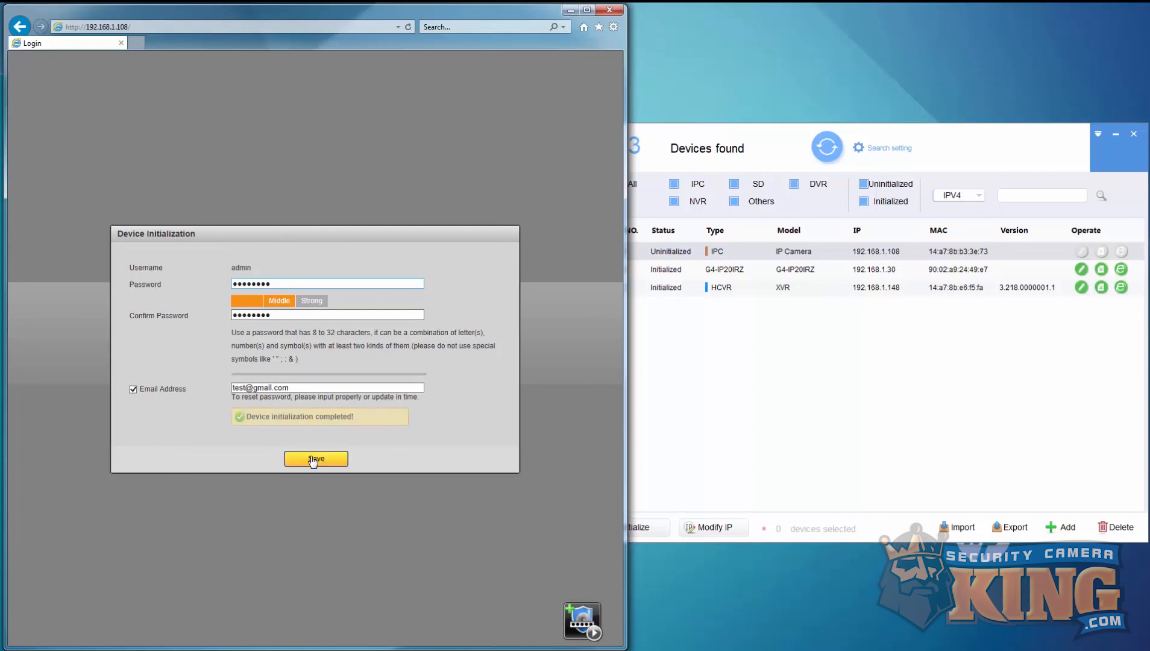
{"action": "left_click", "coordinate": [316, 459]}
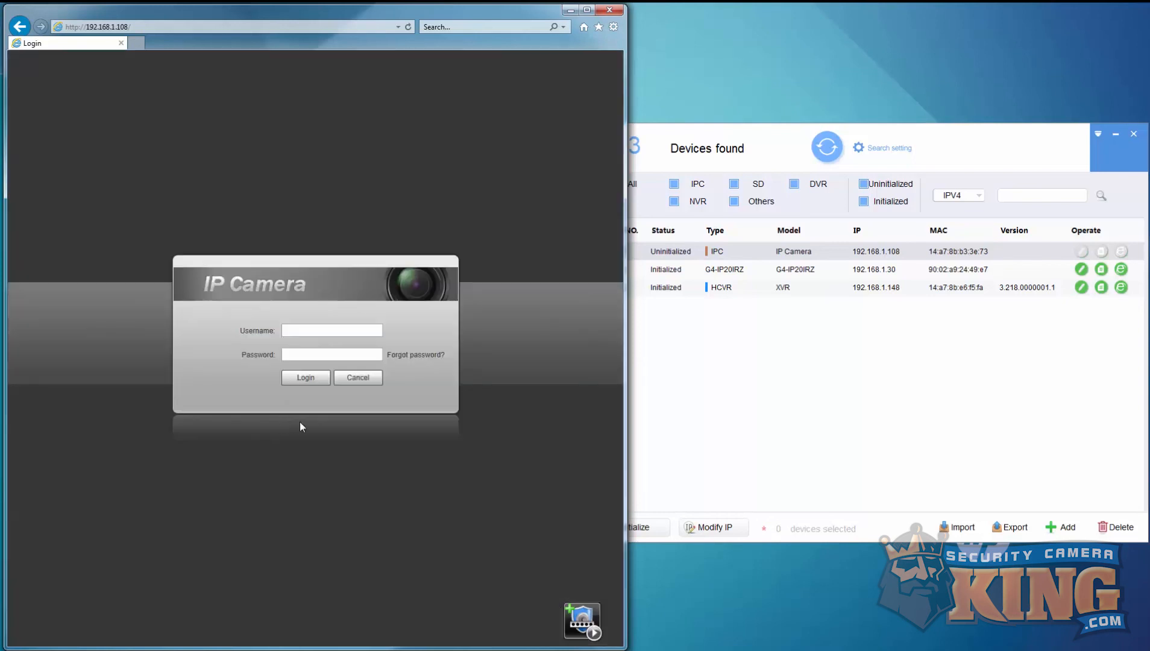
- Log in as admin with the new password to reach the camera's Live view page
{"action": "type", "text": "a"}
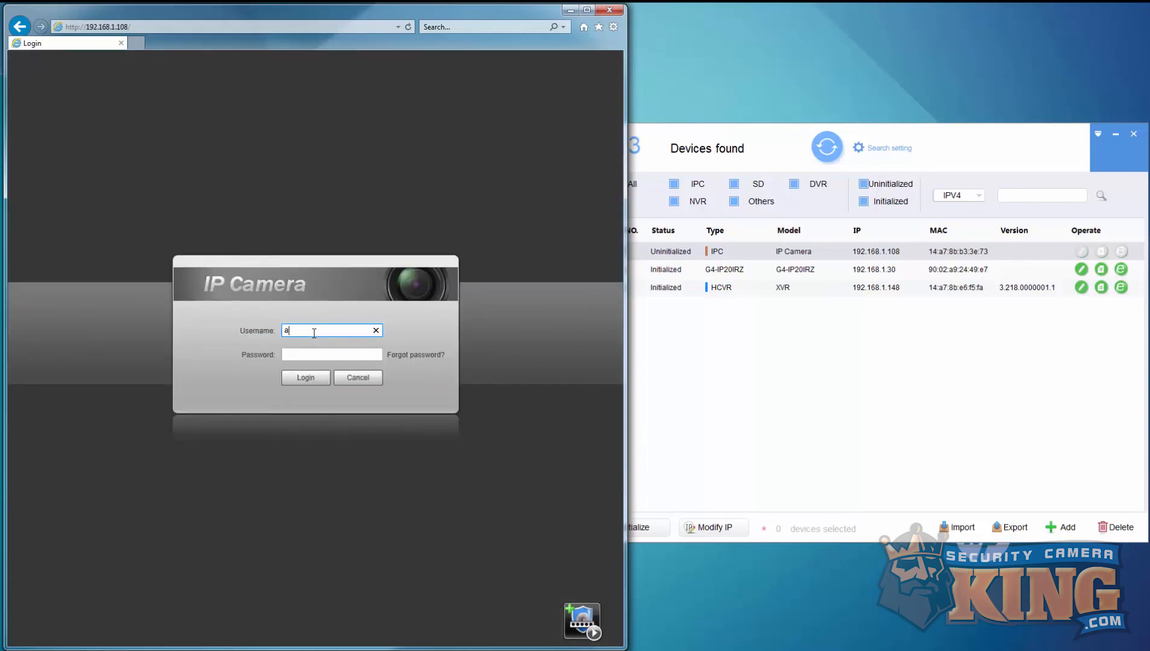
{"action": "type", "text": "admin"}
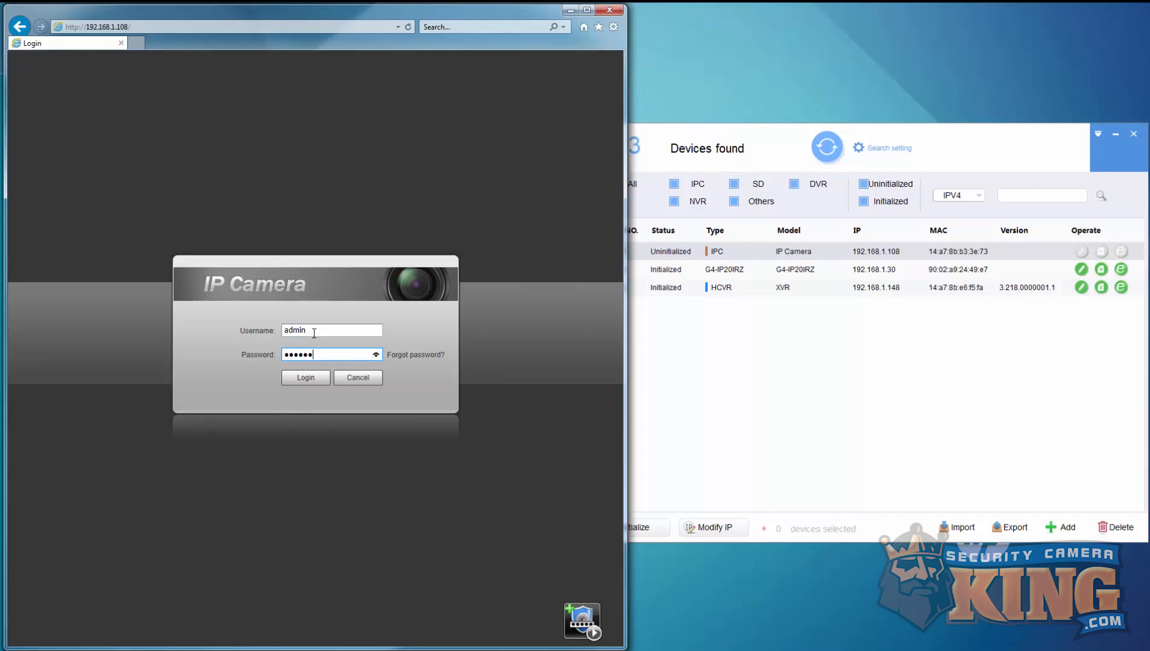
{"action": "left_click", "coordinate": [305, 378]}
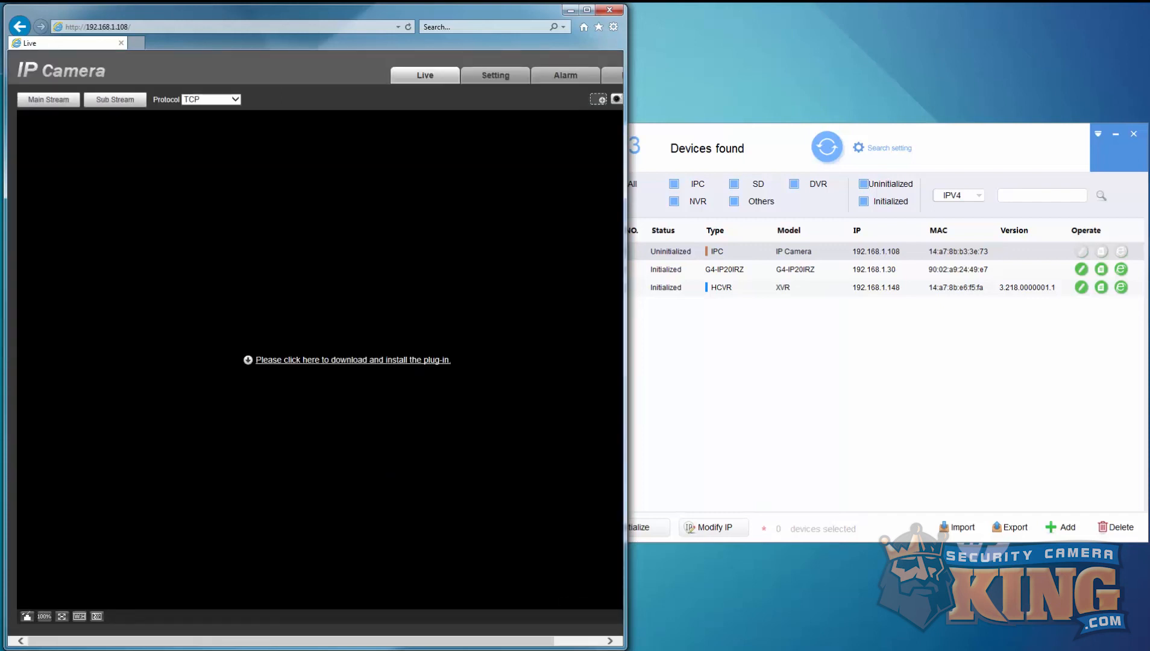